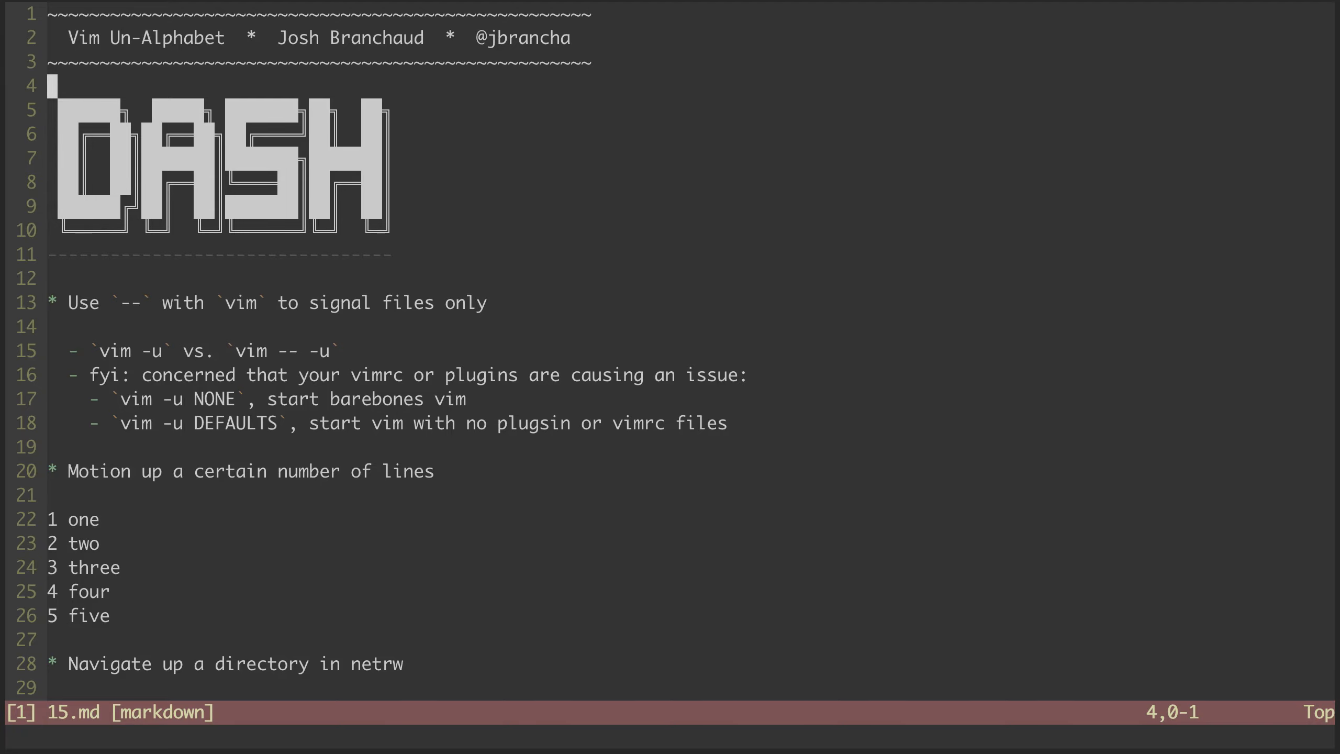
Step: Insert an 'Episode 15' line below the notes header and begin entering :wq
key(o)
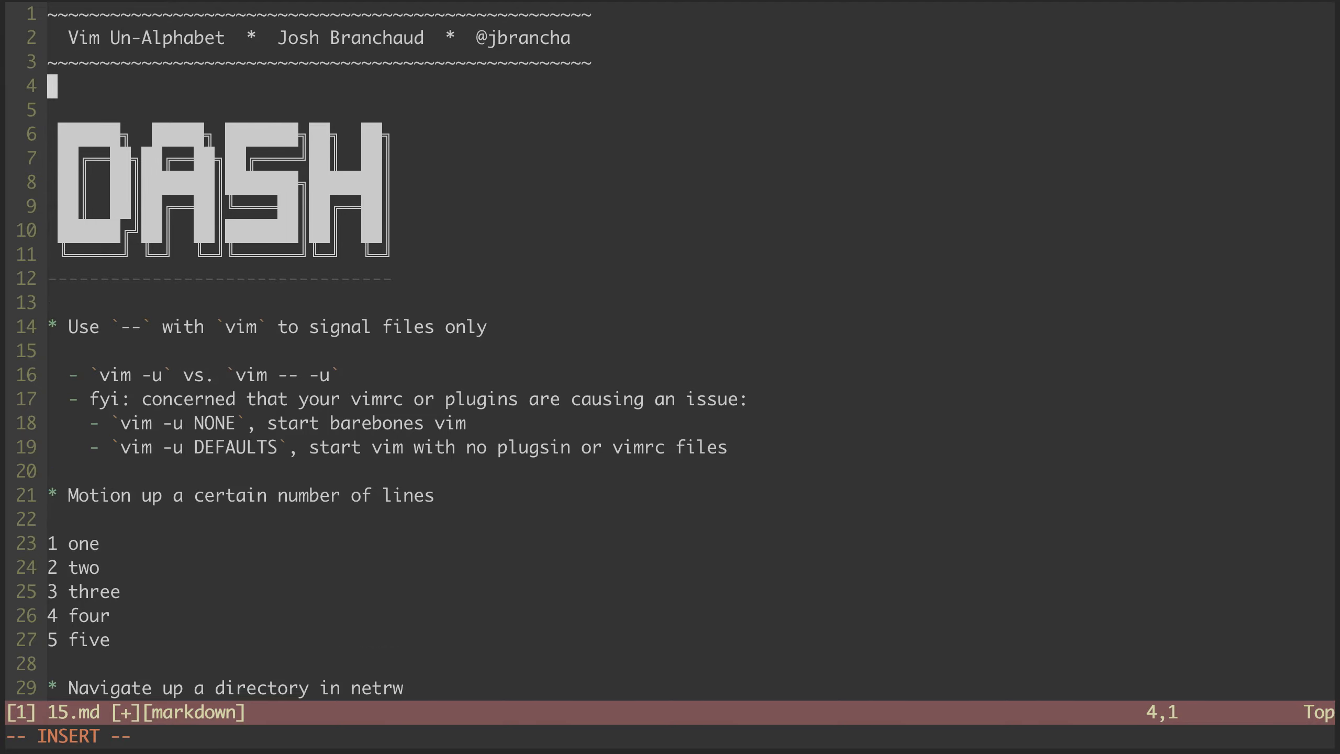
text(Episode-)
click(670, 736)
text(/*)
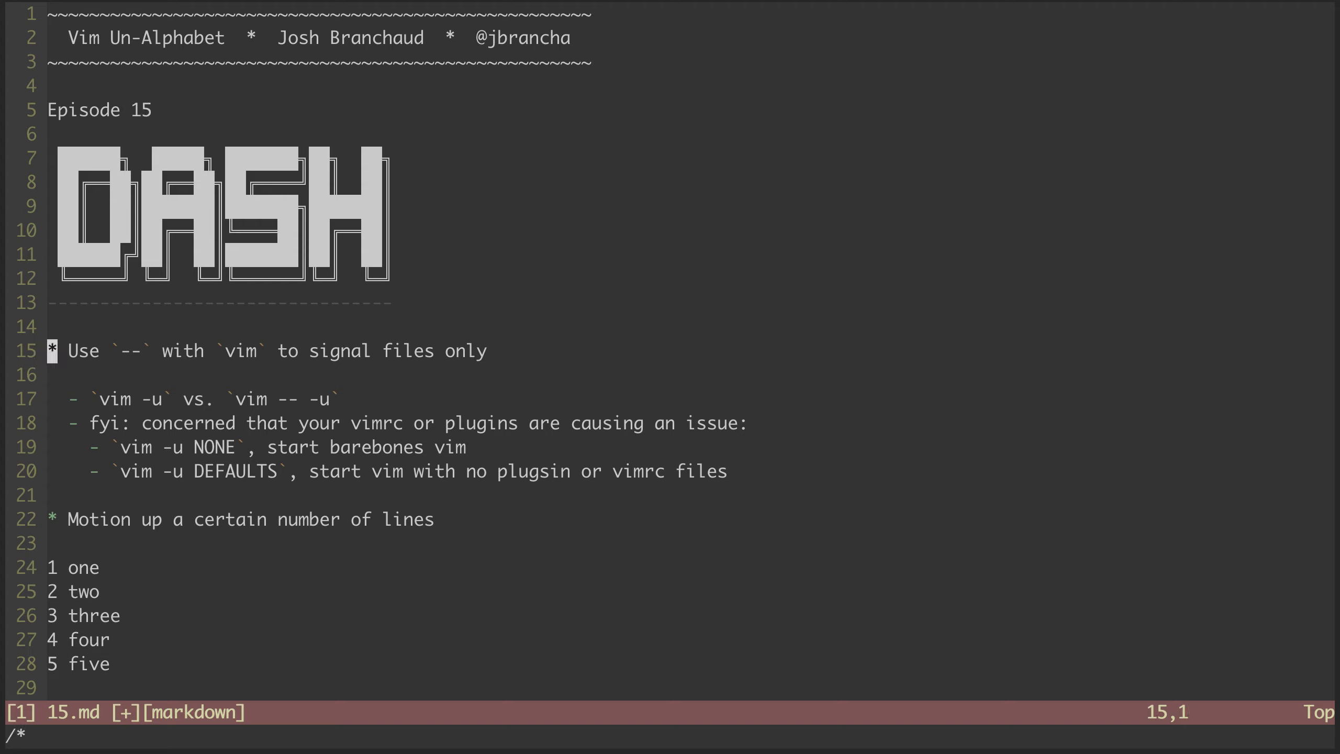
text(:wq)
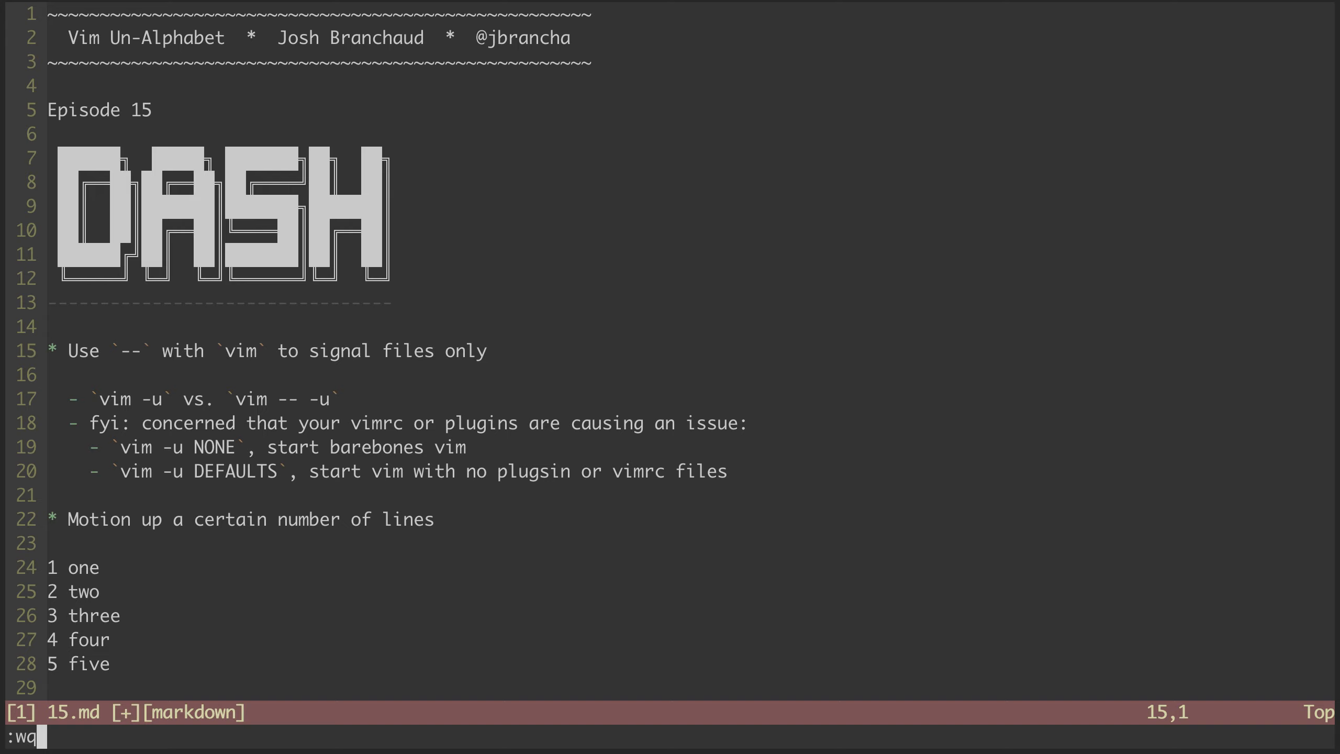
Step: Save and quit 15.md, then run vim --help and scroll its argument list
key(Return)
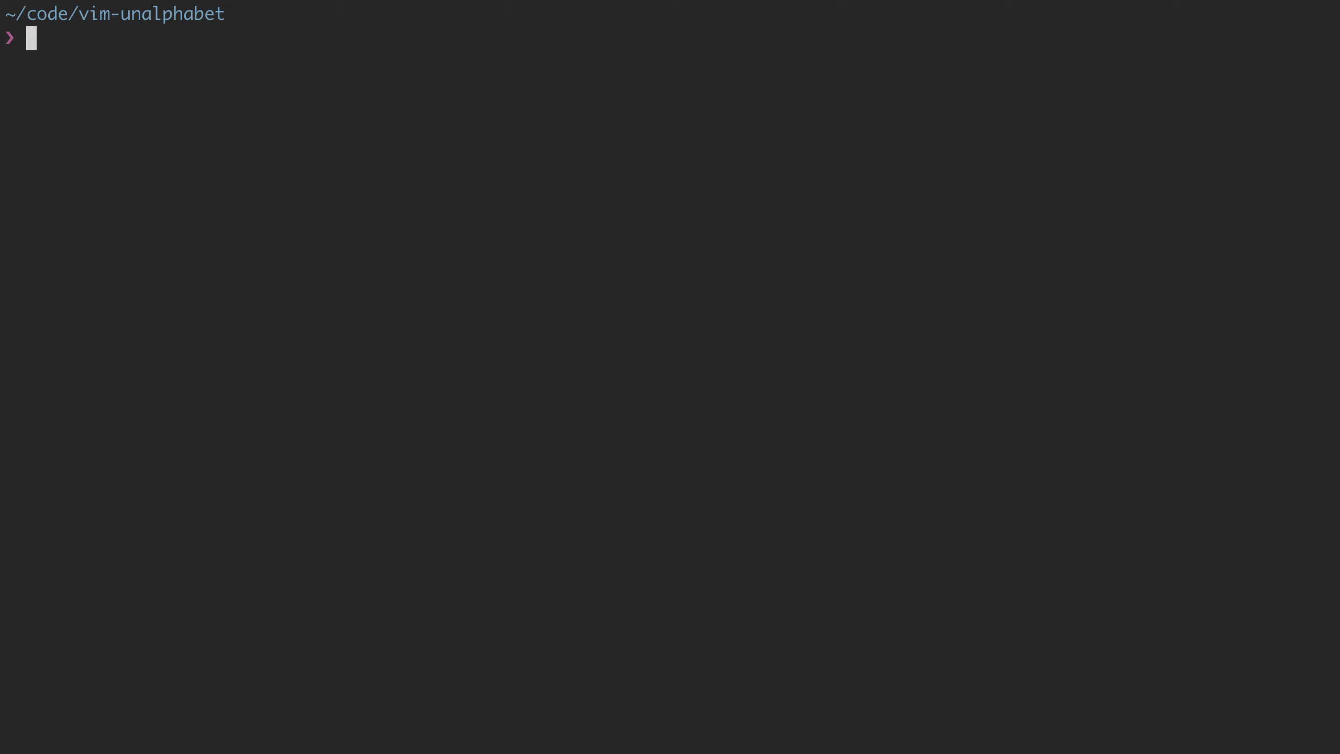
text(vim)
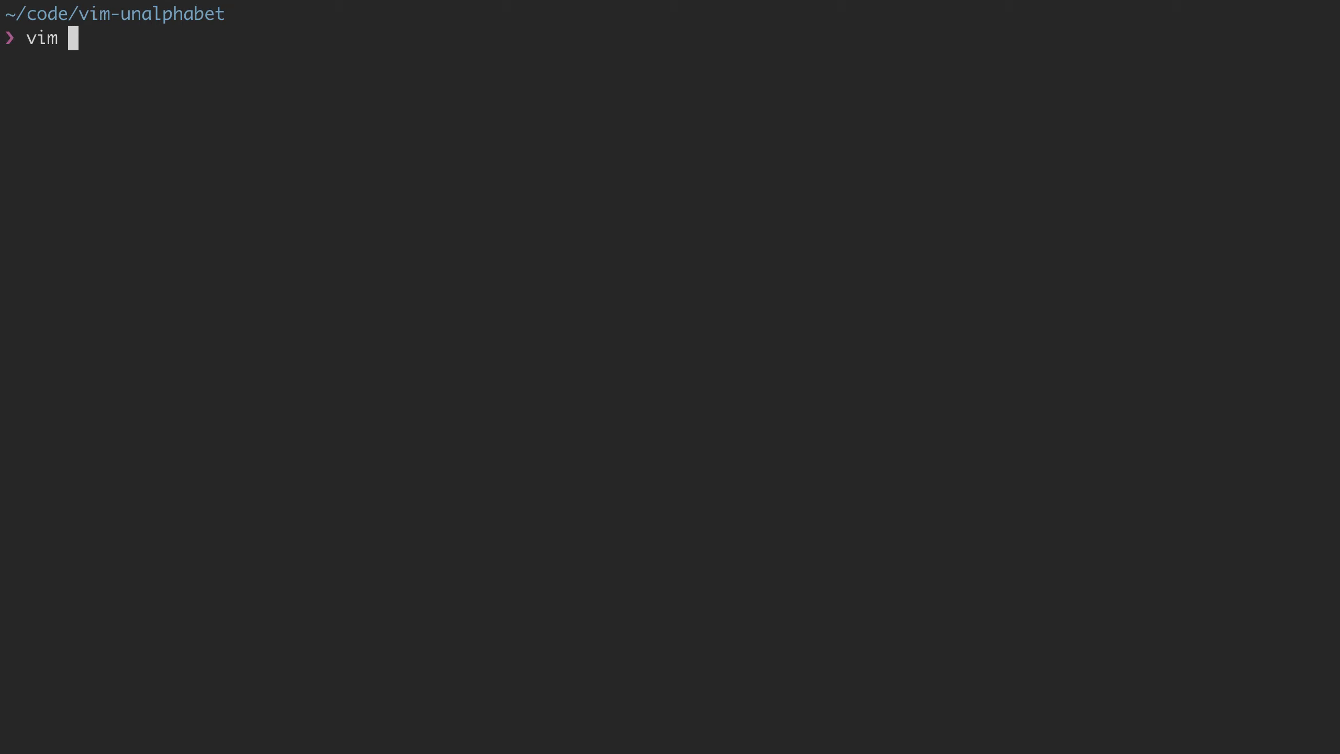
key(Return)
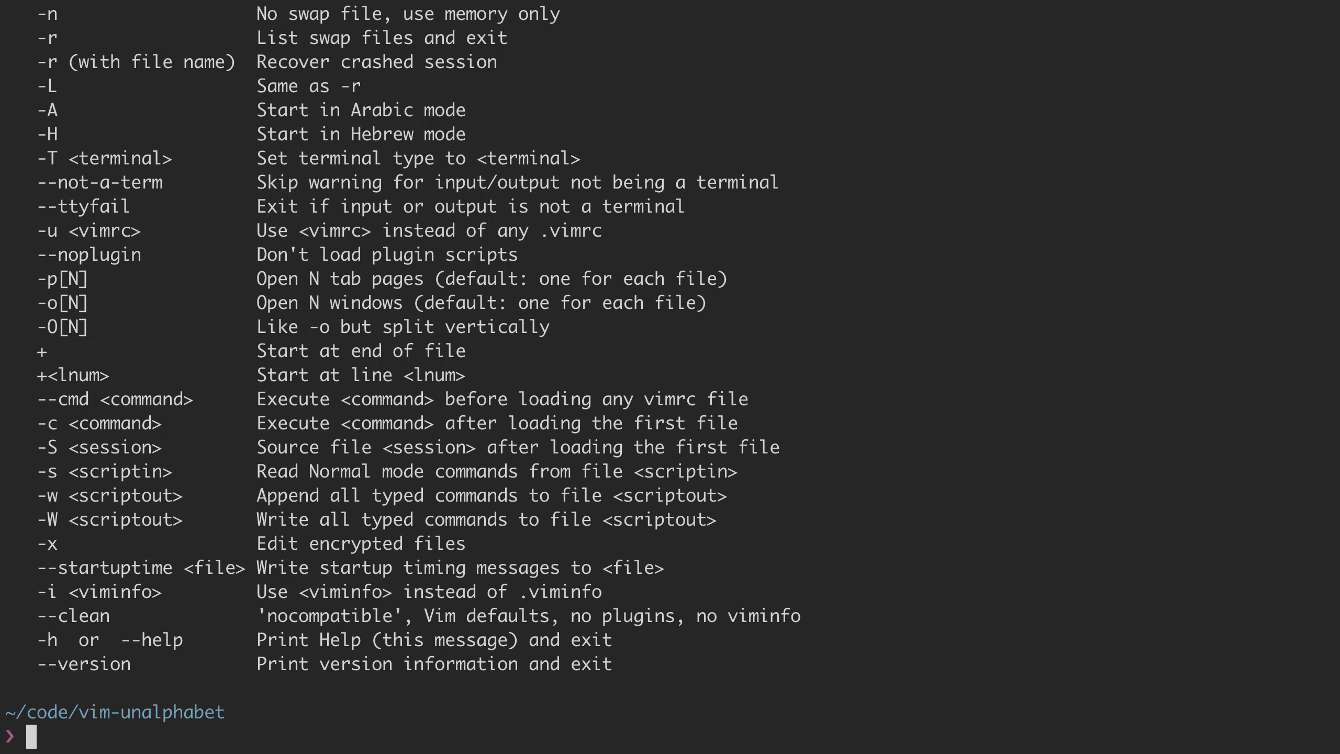
scroll(up, 3)
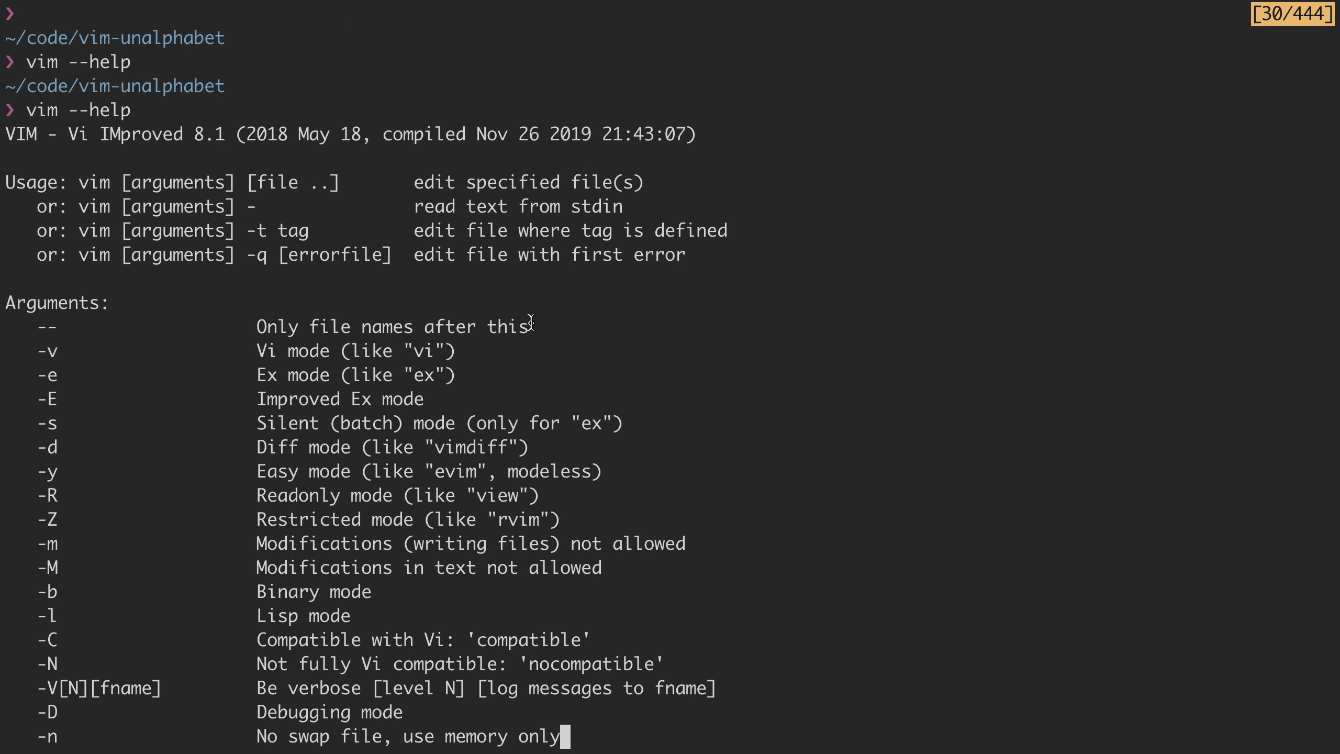
mouse_move(1162, 440)
text(v)
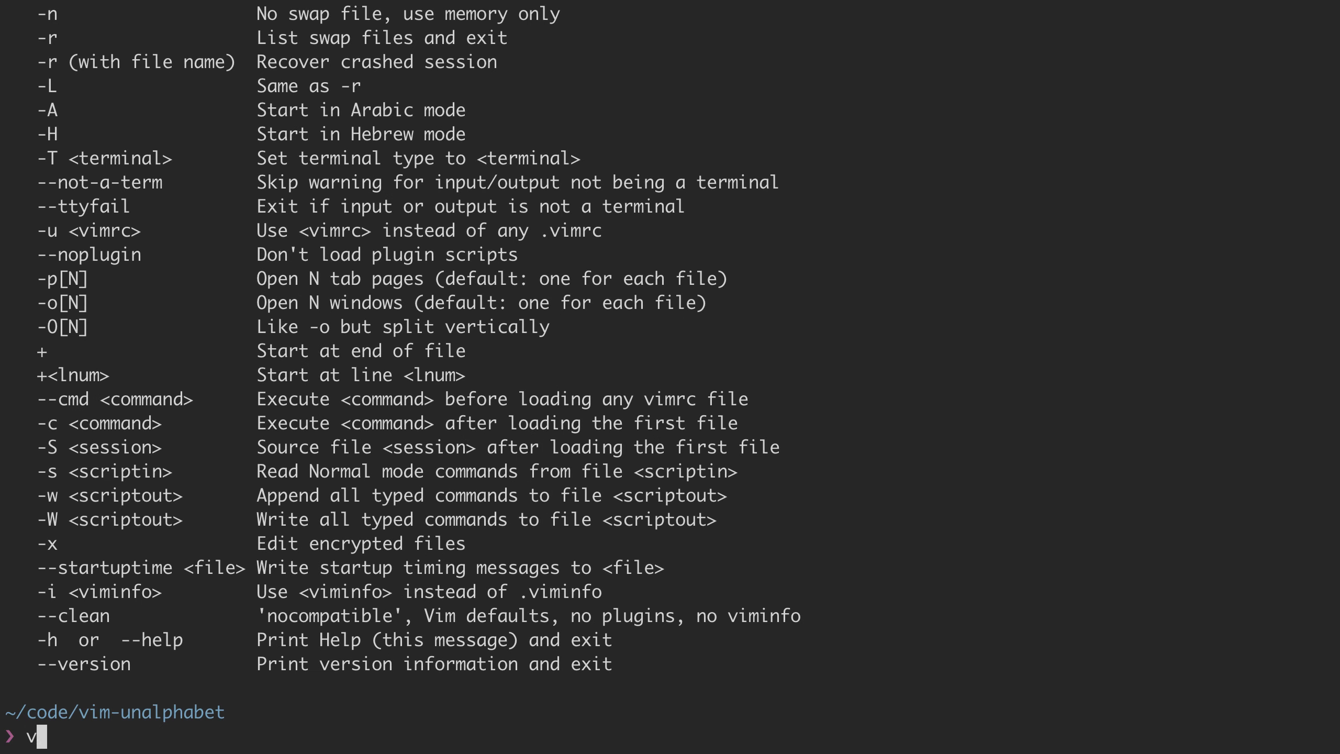
Step: Run vim -u (Argument missing error), then vim -- -u, then reopen 15.md
key(Return)
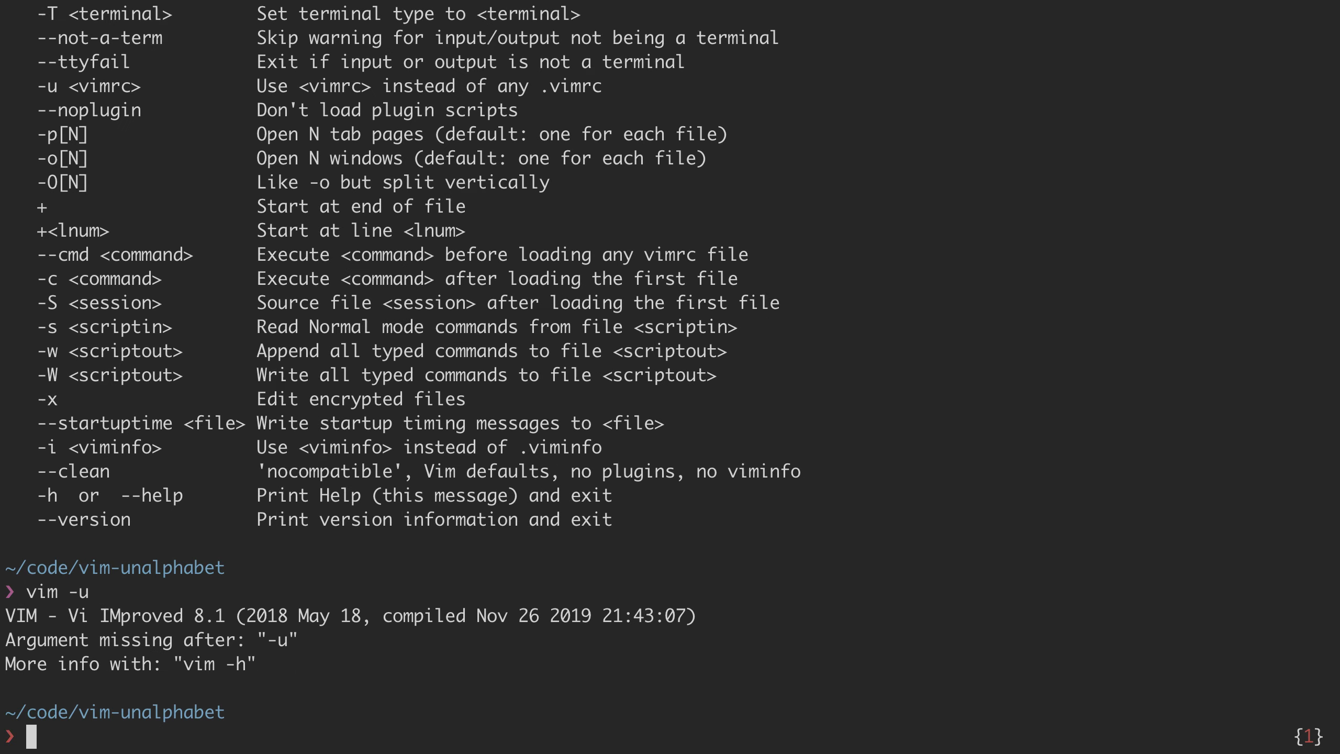
text(vim -- -u)
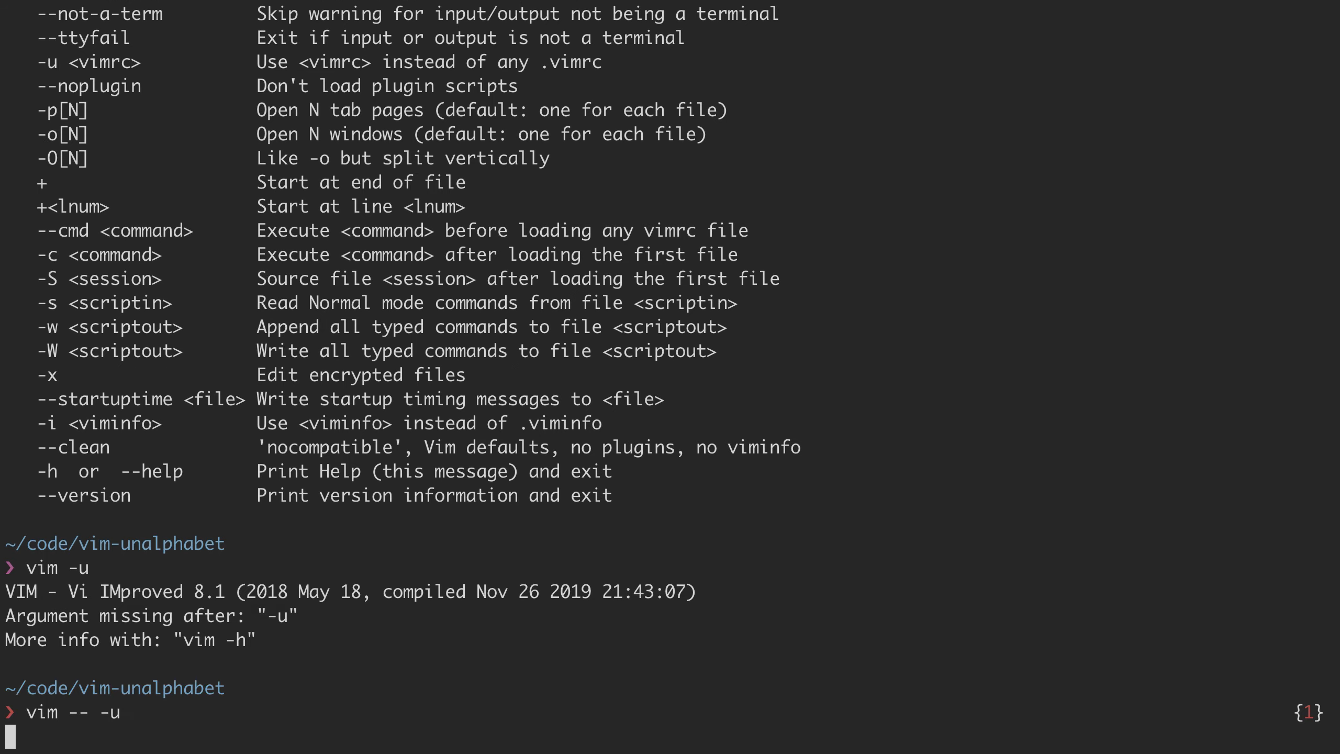
key(Return)
text(vim)
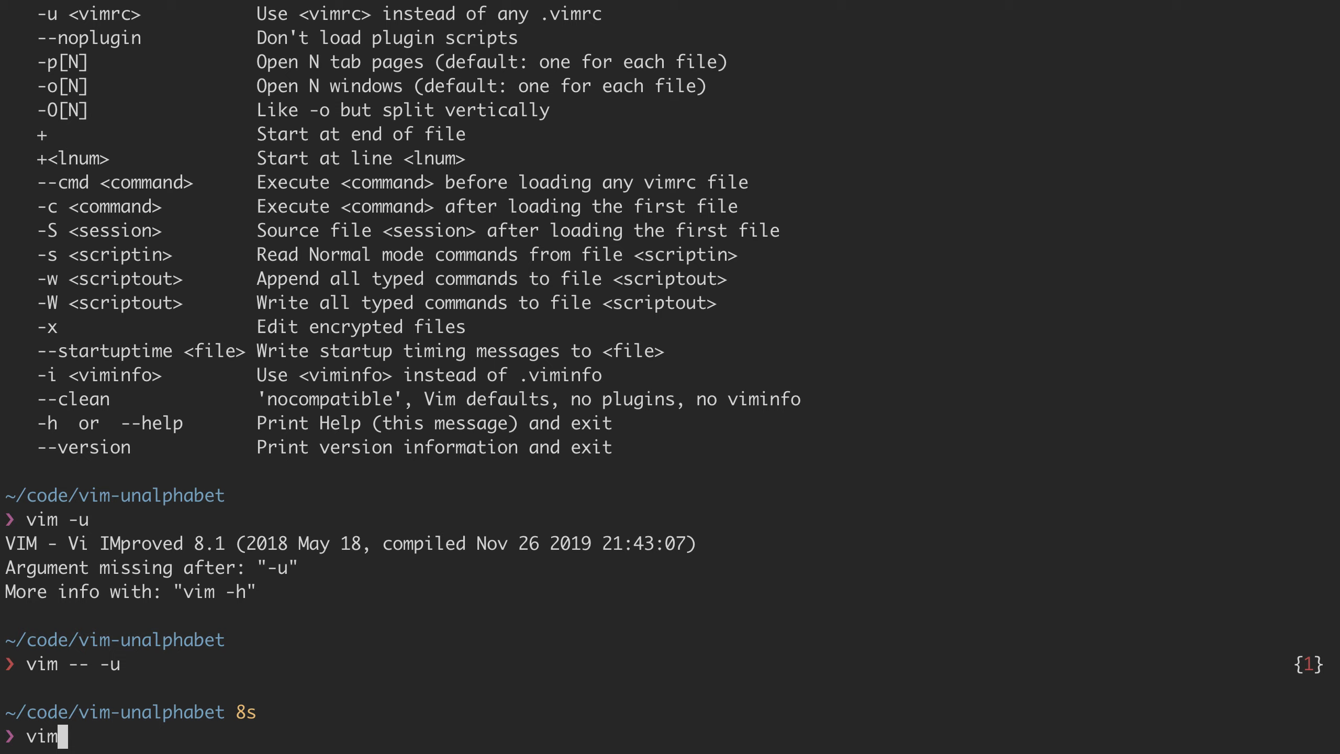
key(Return)
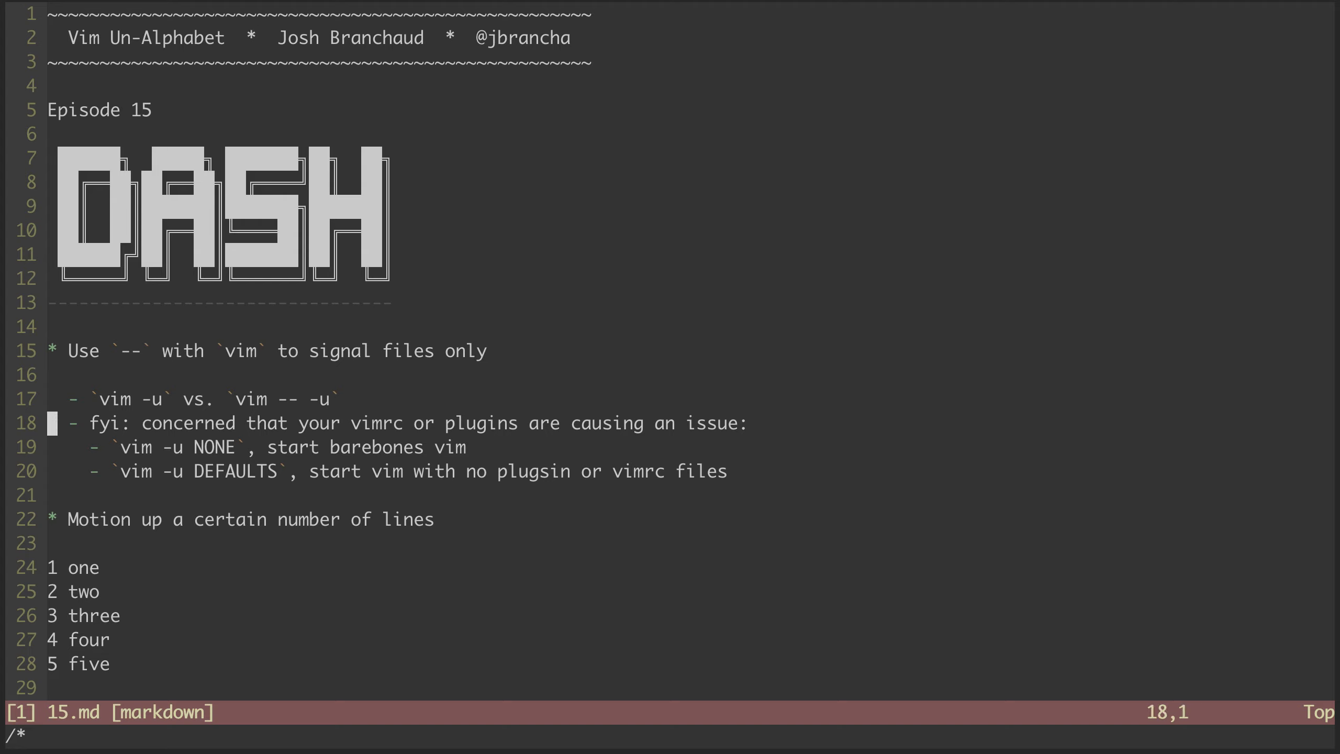
Step: Fix the typo 'plugsin' to 'plugins' in the vim -u DEFAULTS note on line 20
key(V)
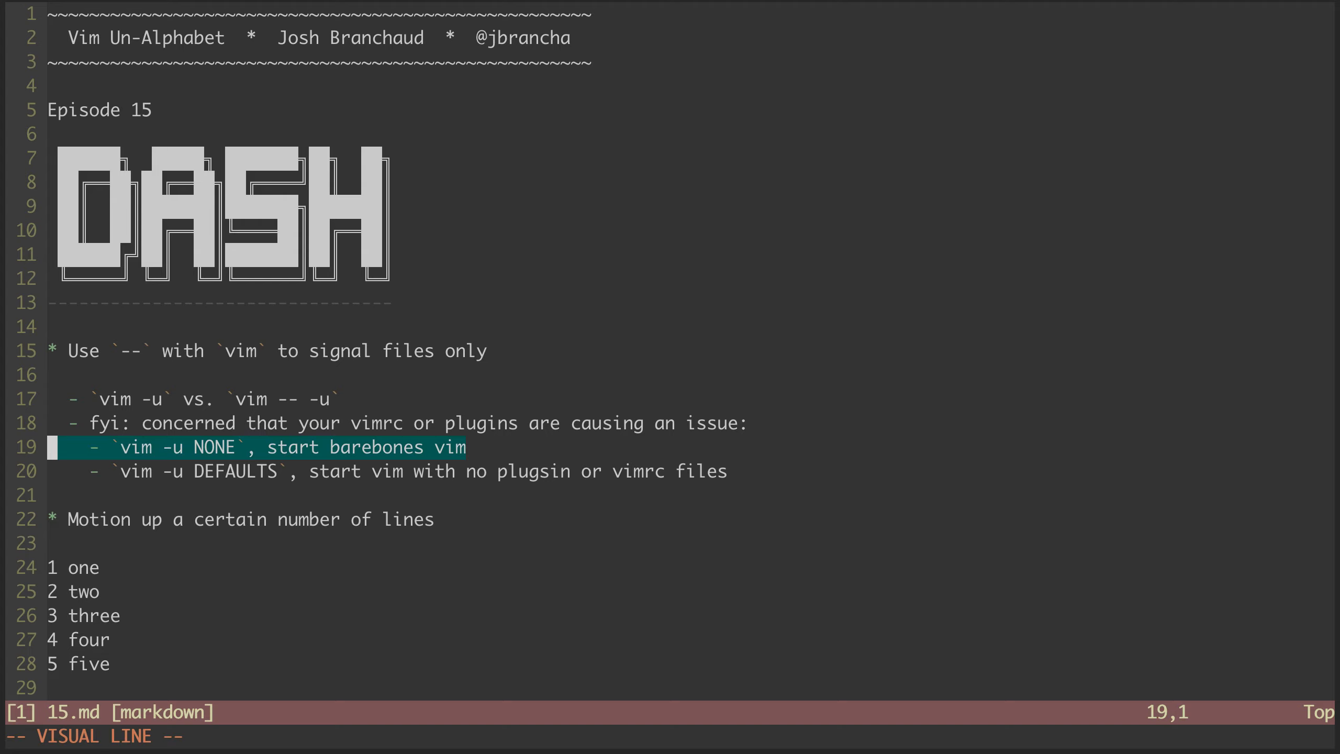
key(Escape)
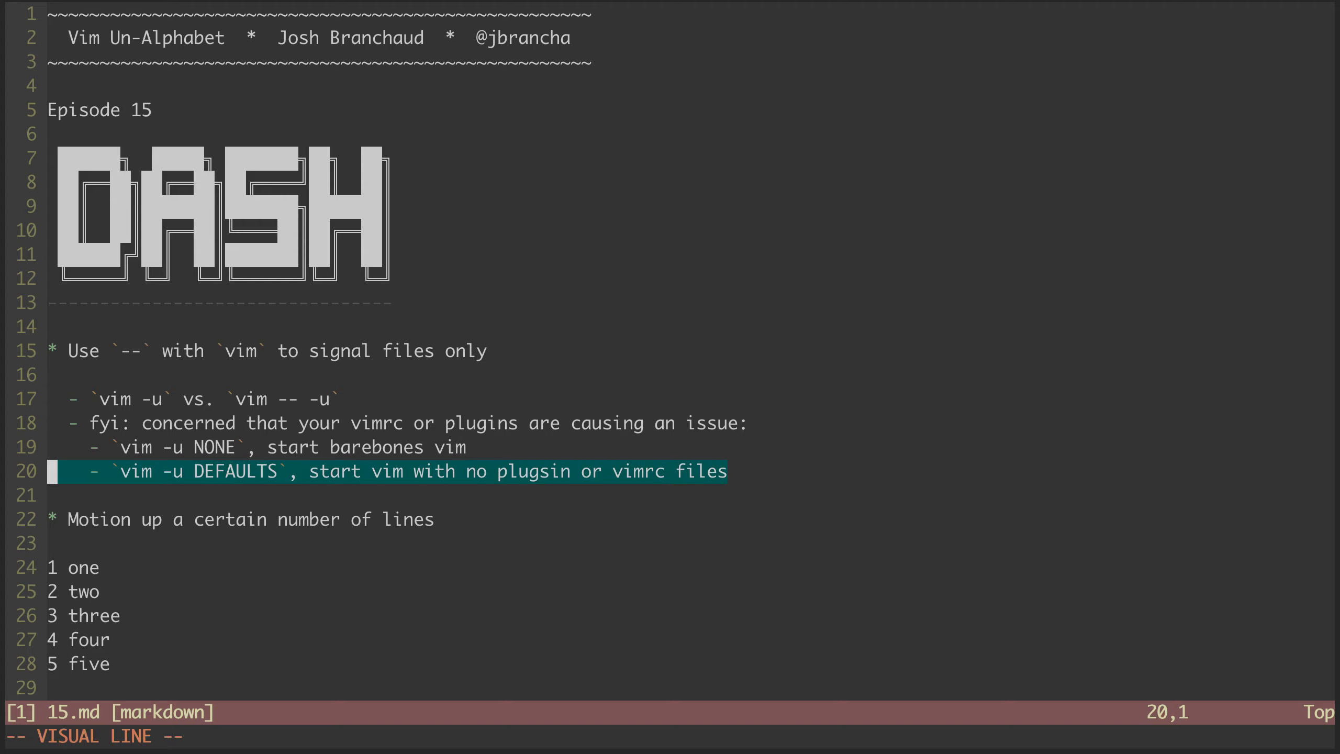
key(Escape)
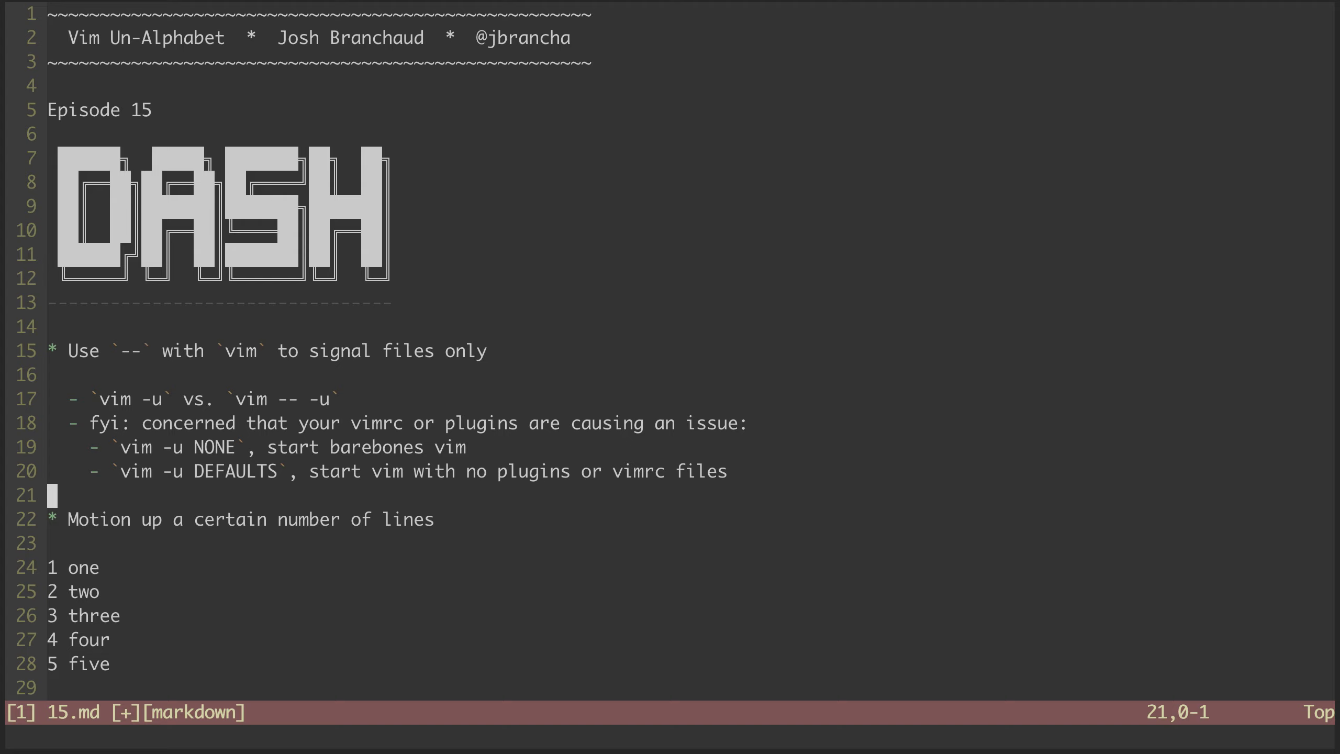
key(j)
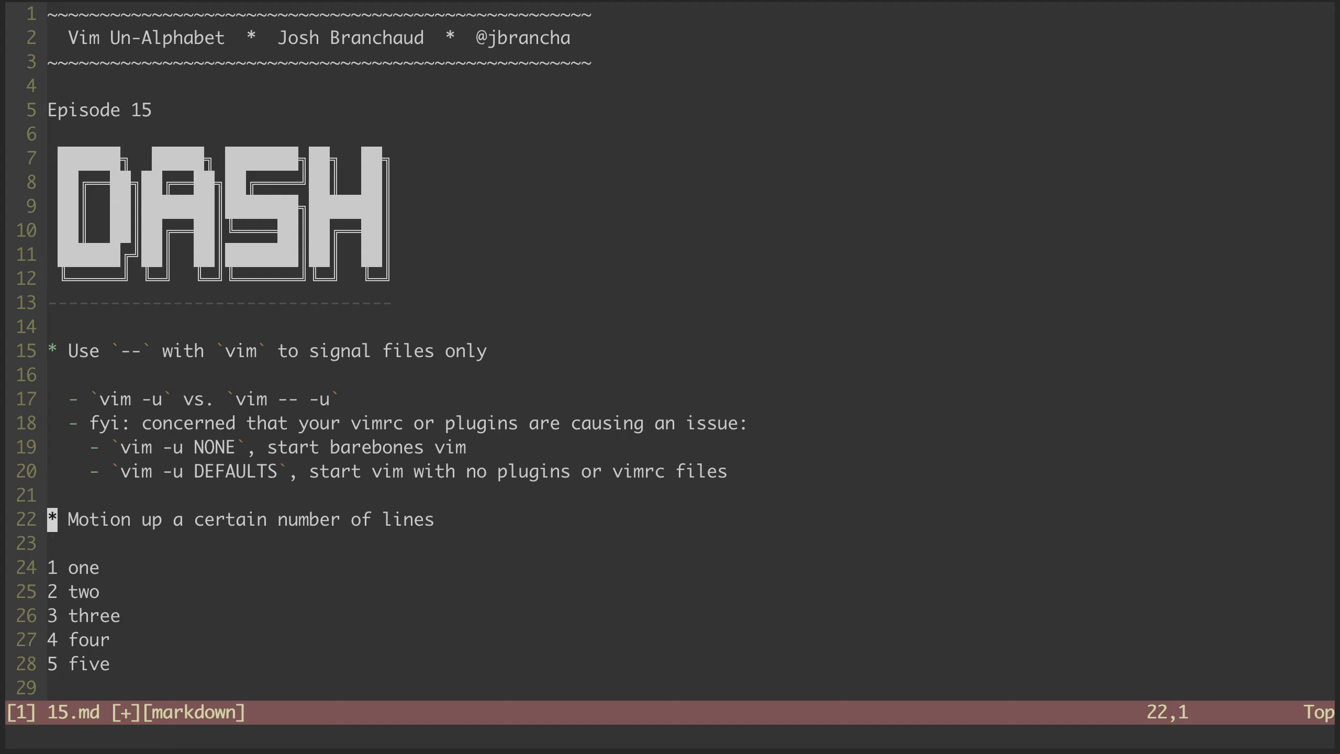
mouse_move(1161, 451)
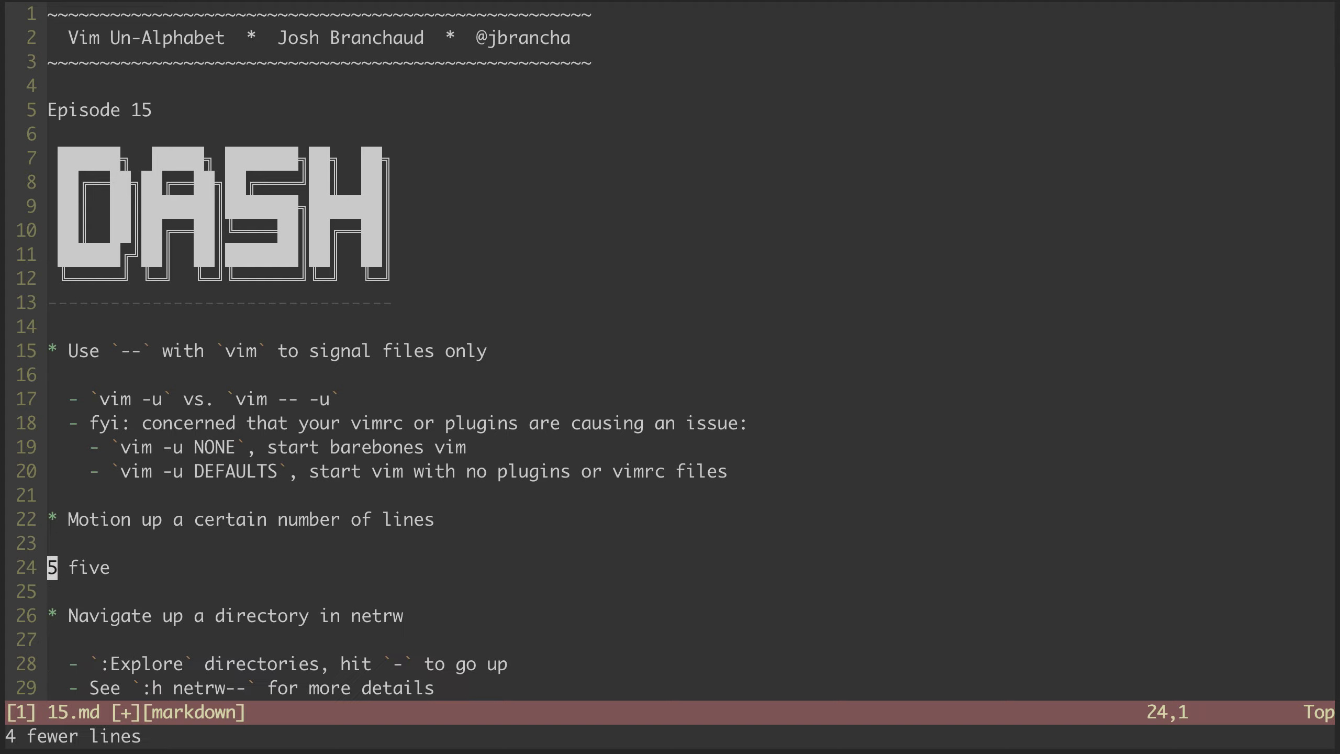
key(u)
text(:)
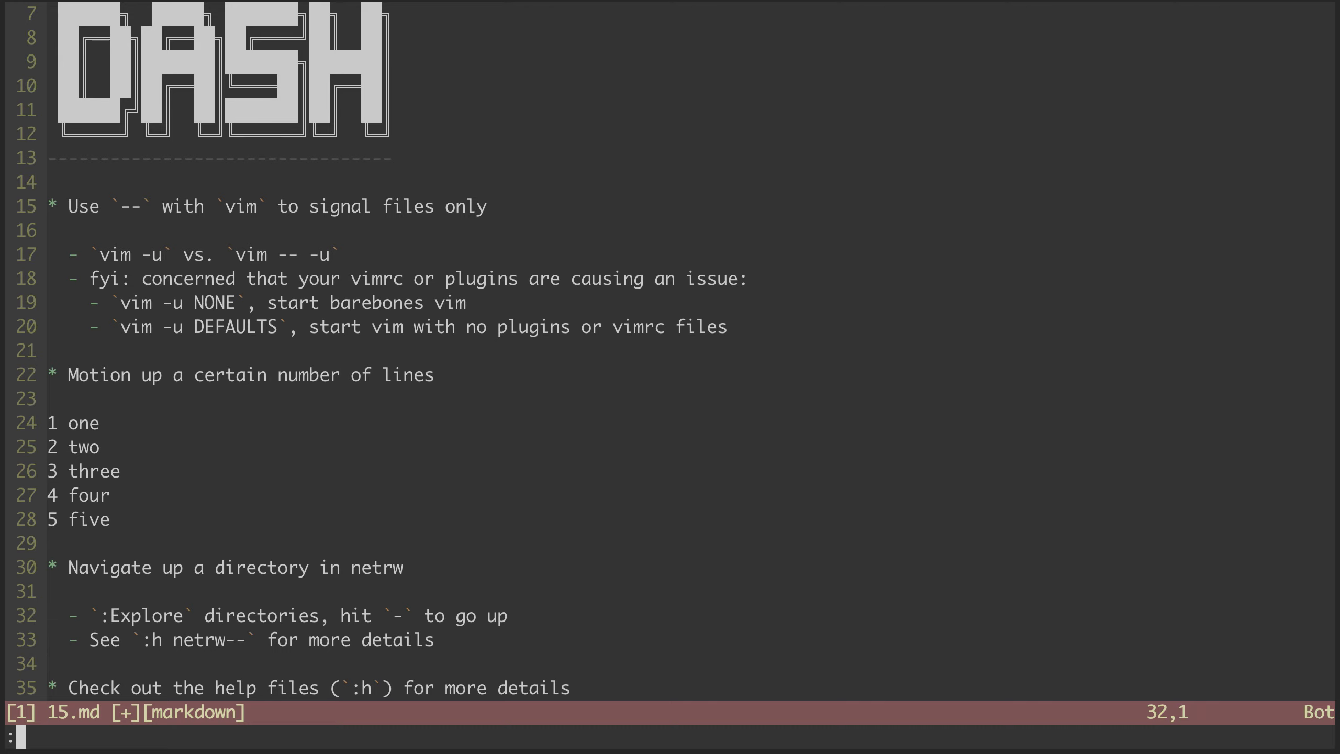
Step: Browse via :Explore into deeply/nested/directory (one.md, two.md), then go up with -
text(Explore)
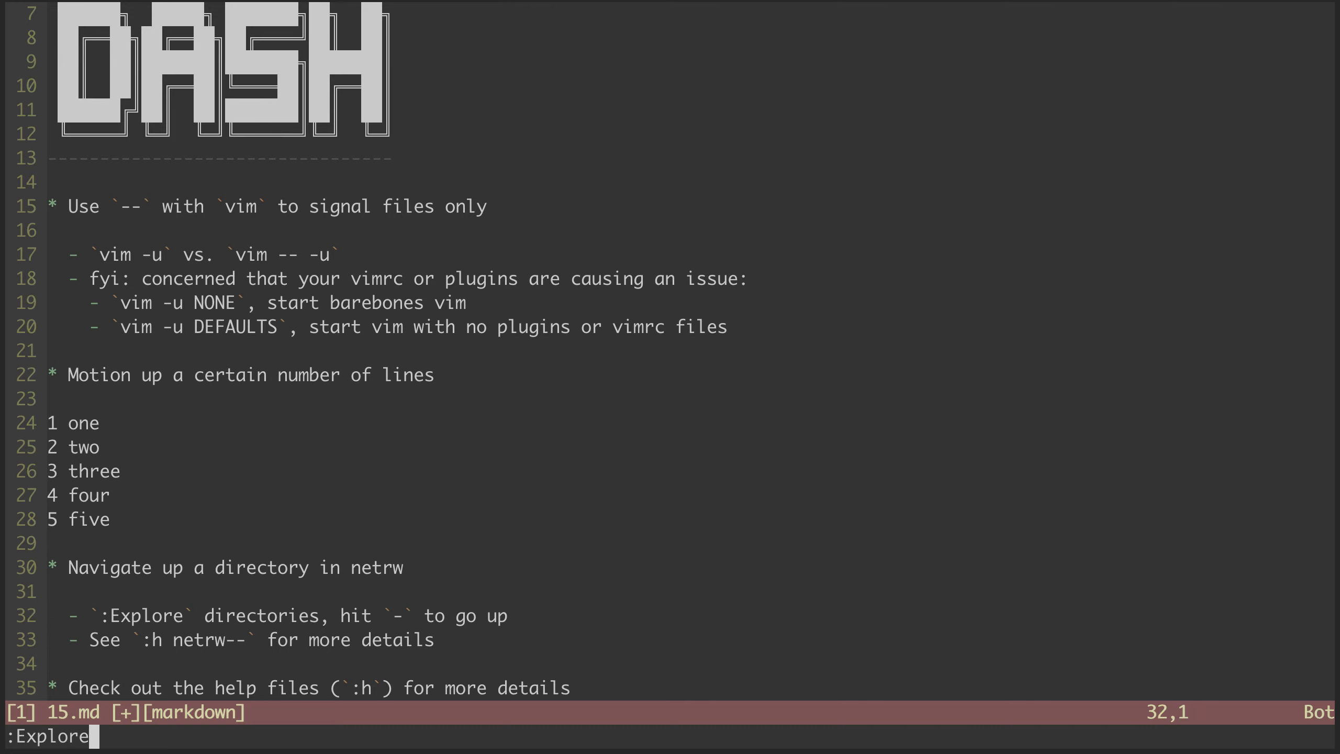
key(Return)
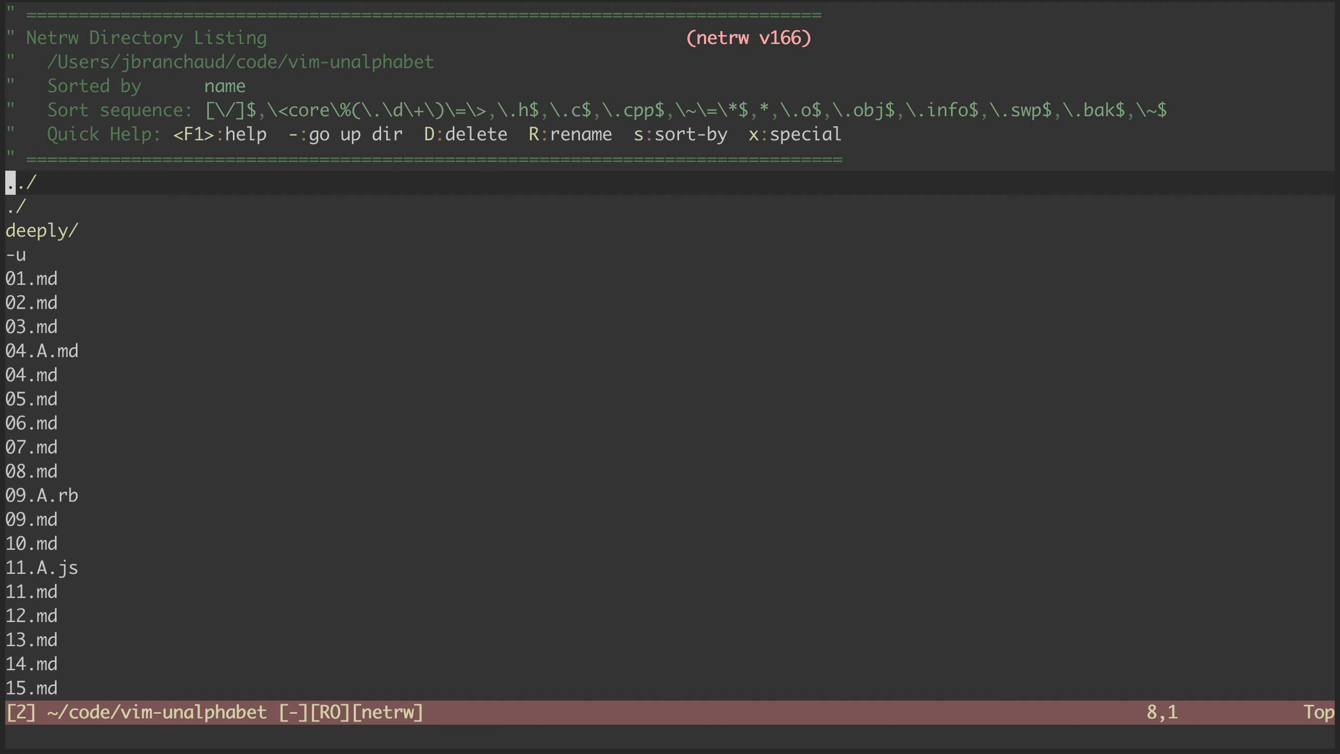
mouse_move(282, 124)
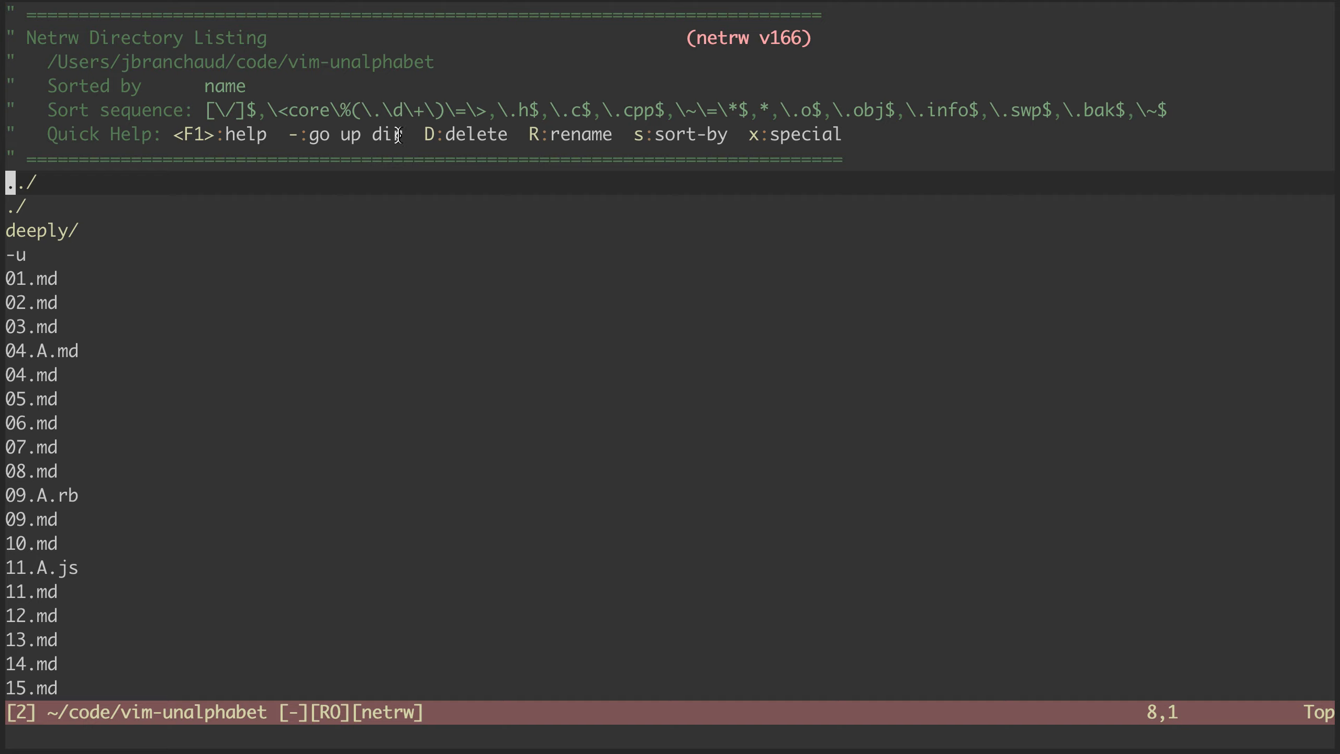
mouse_move(1155, 405)
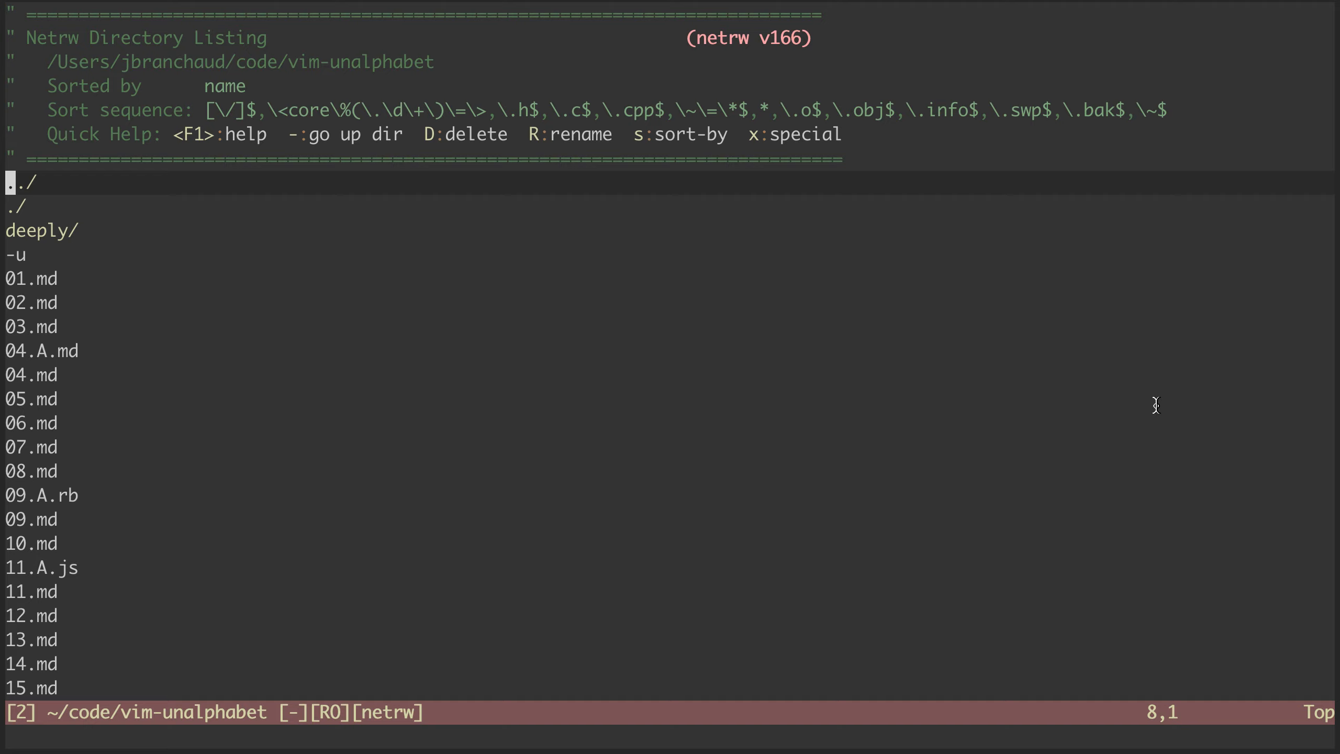
key(j)
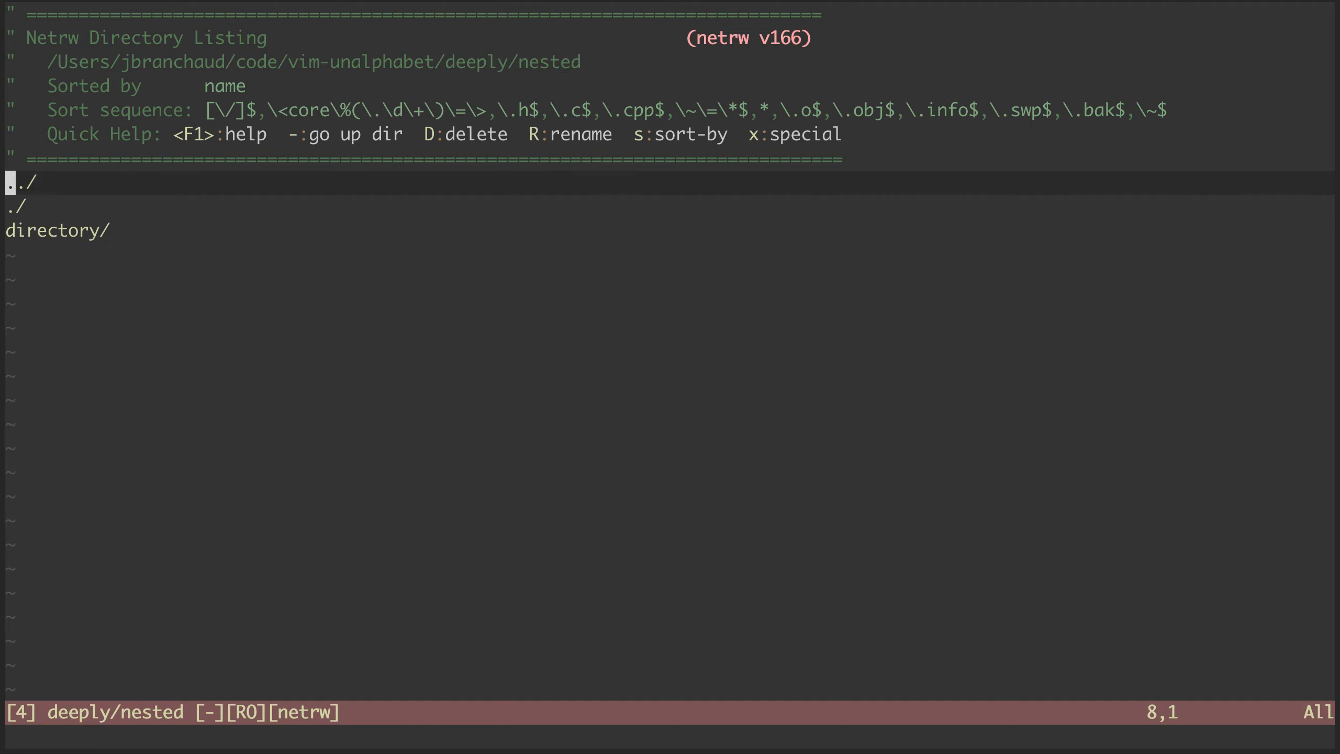
key(Return)
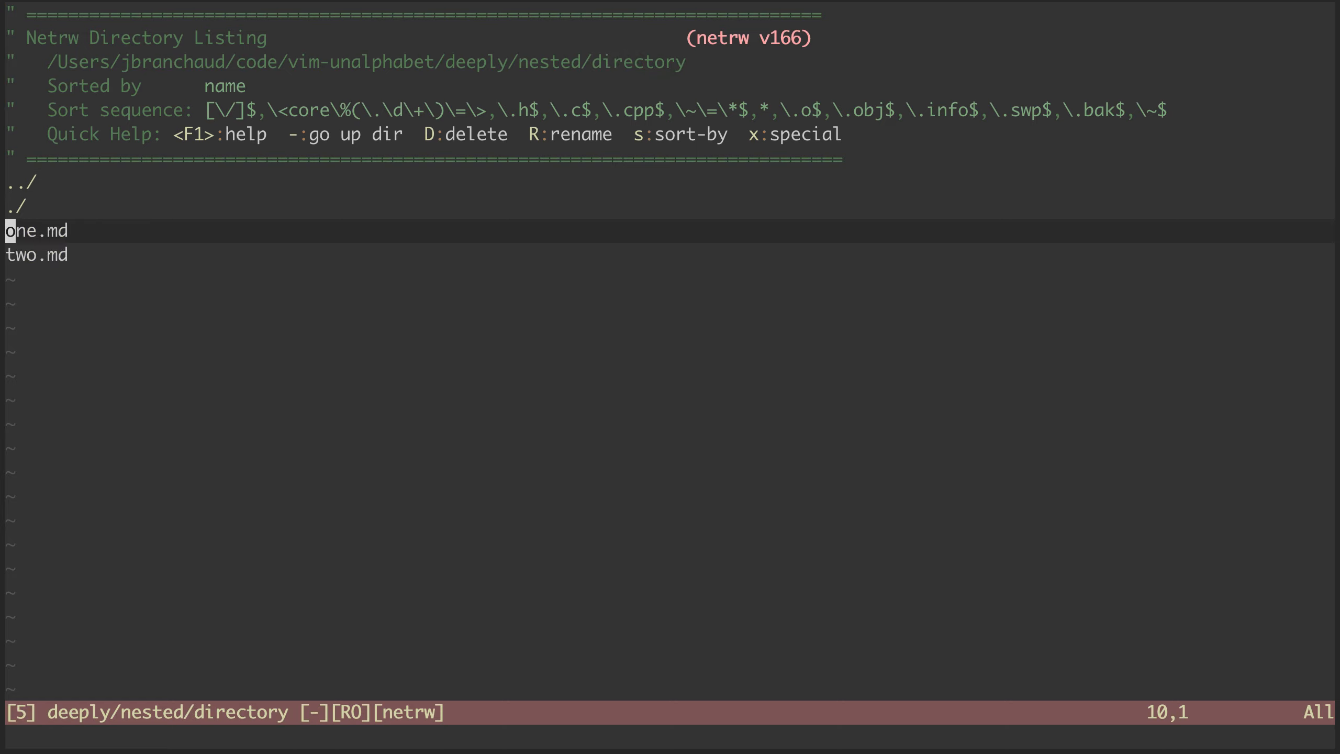
key(-)
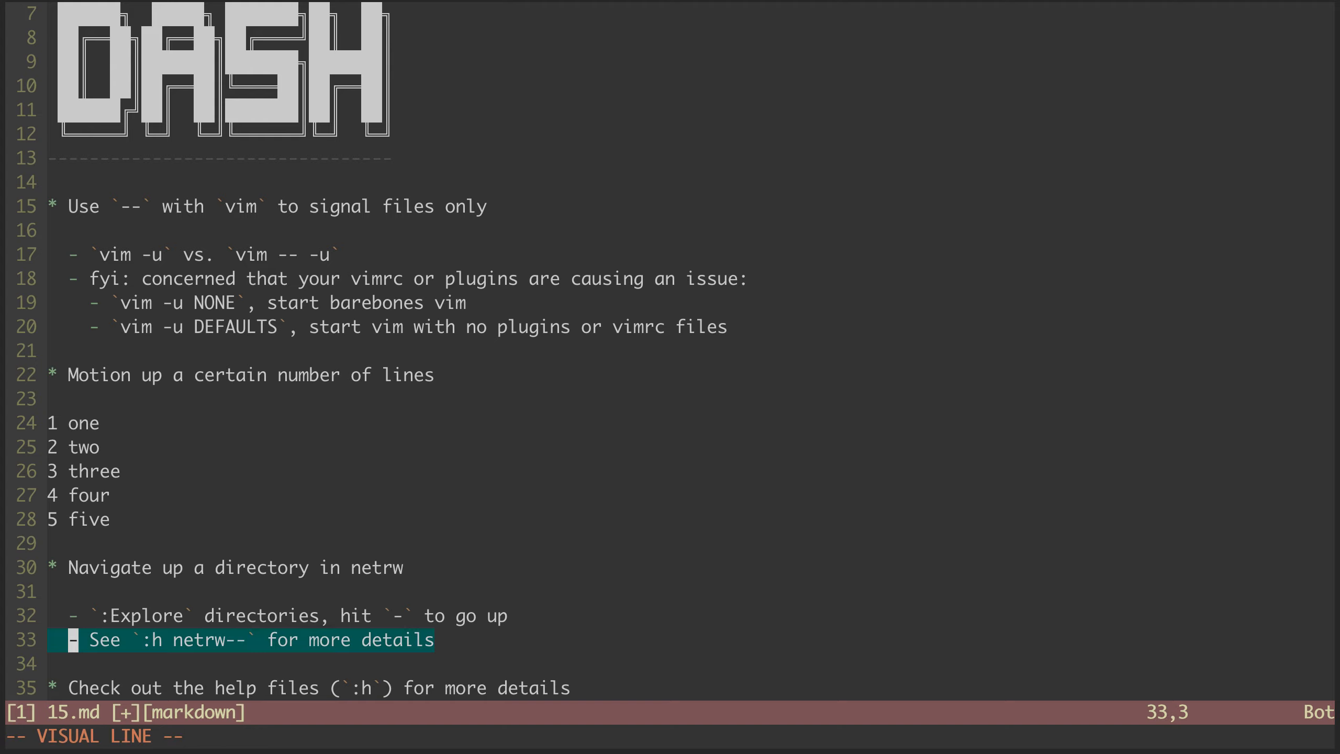
key(Escape)
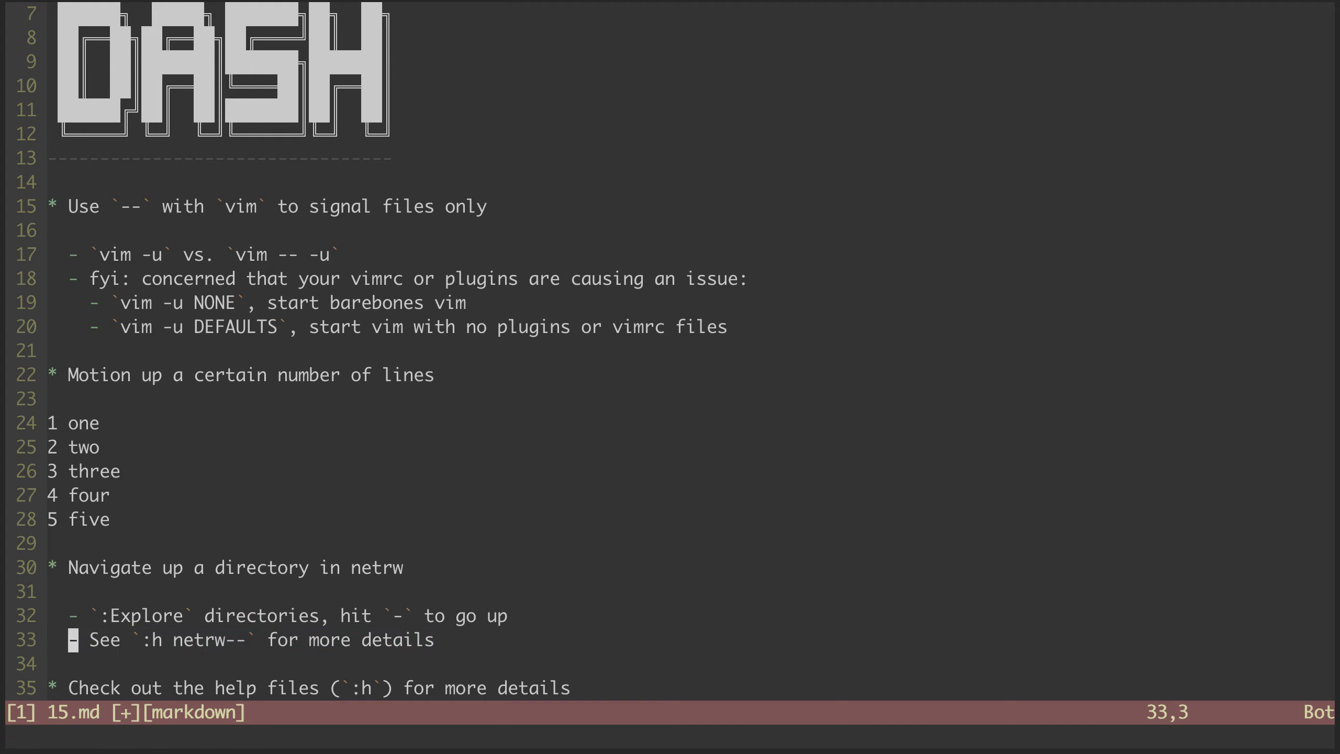
key(j)
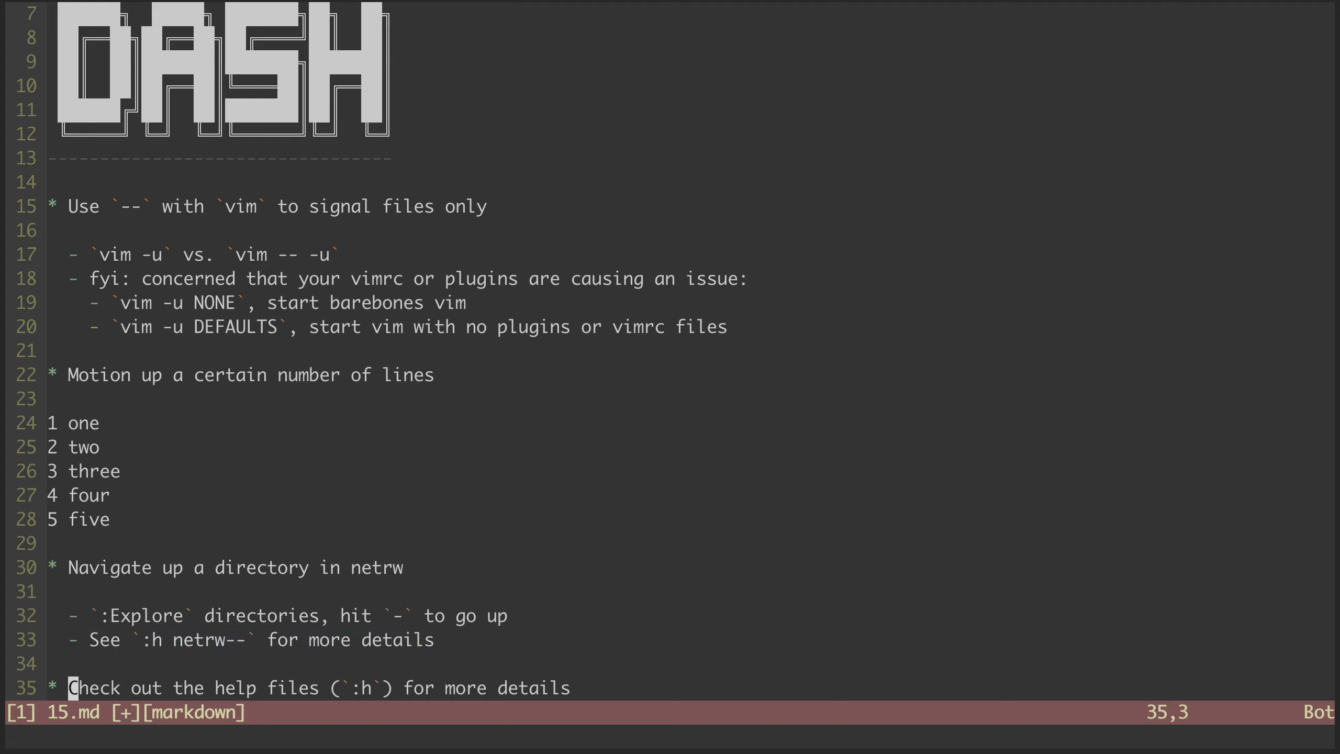